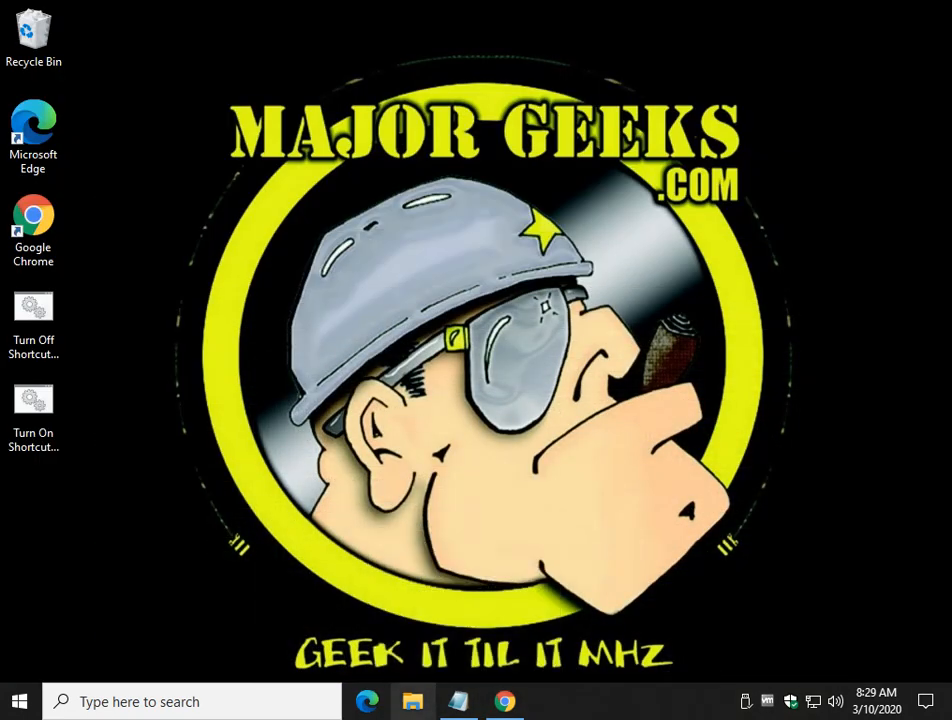
Step: Create a Documents shortcut on the desktop from File Explorer and inspect its ' - Shortcut' name
{"action": "left_click", "coordinate": [412, 701]}
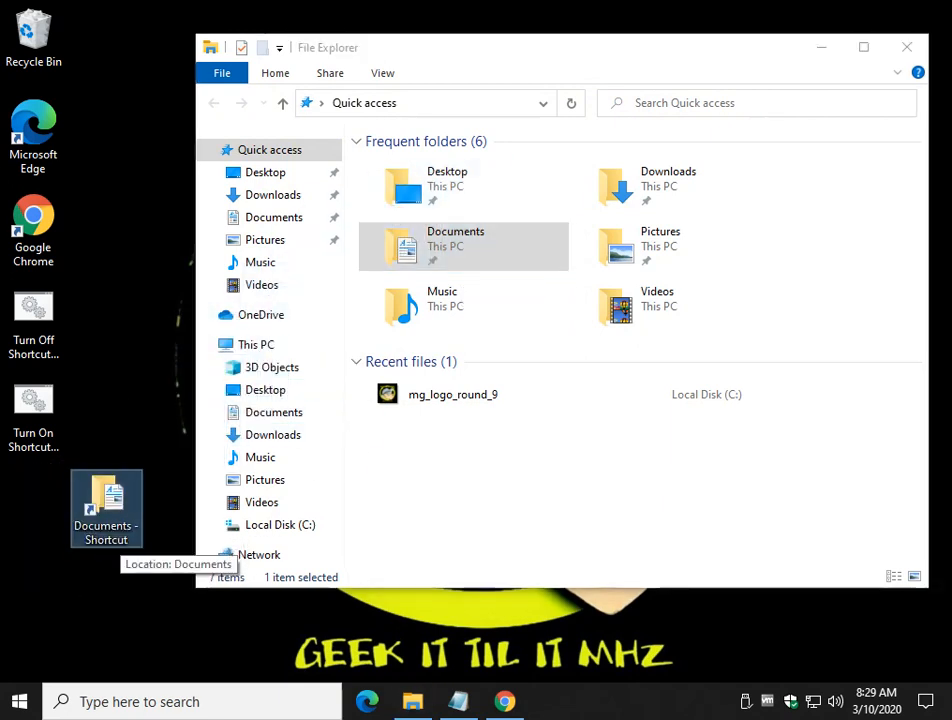
{"action": "left_click", "coordinate": [105, 510]}
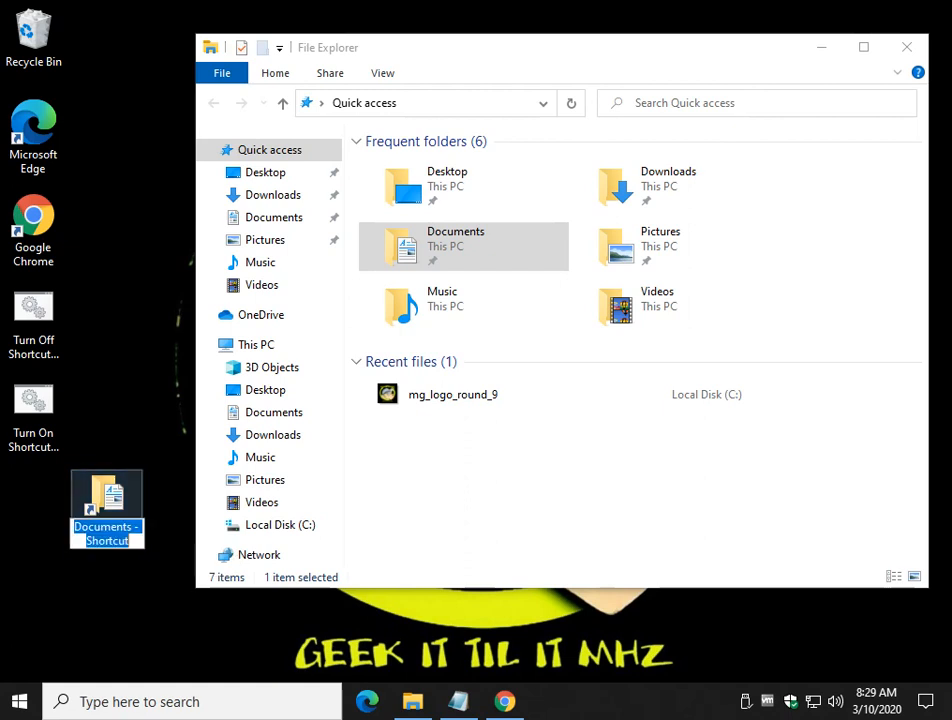
{"action": "mouse_move", "coordinate": [107, 505]}
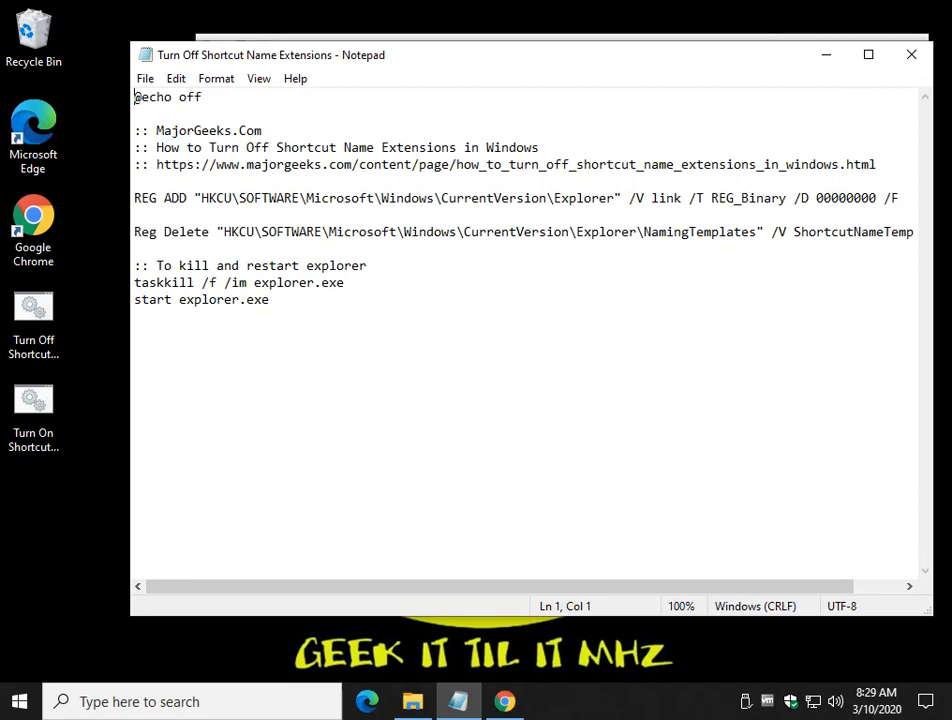
Step: Close Notepad after reading the Turn Off Shortcut Name Extensions script
{"action": "left_click", "coordinate": [412, 701]}
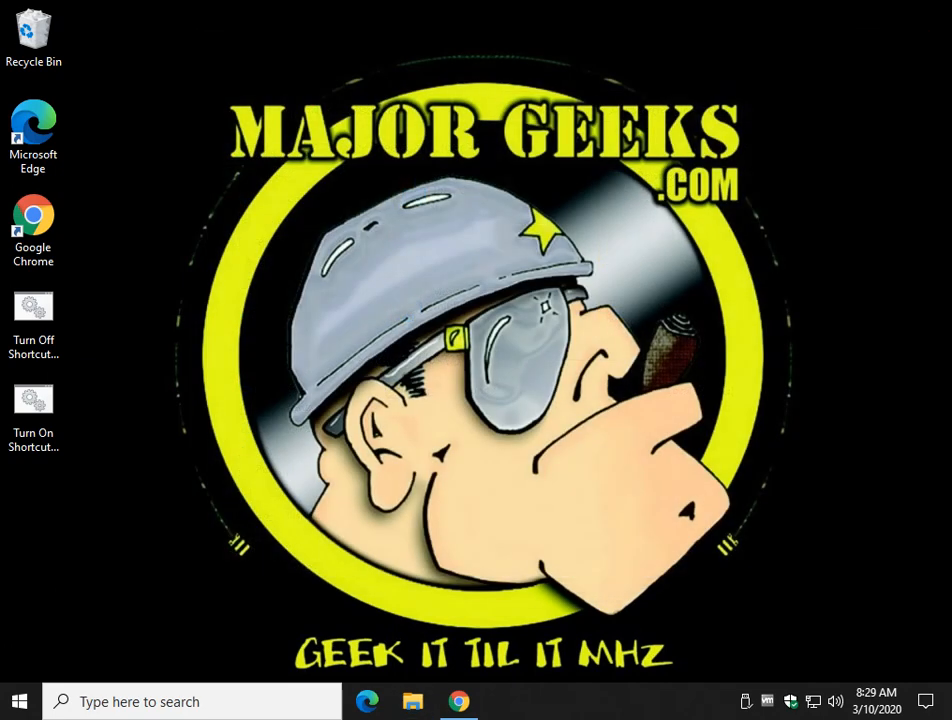
Step: Run 'Turn Off Shortcut Name Extensions' from the desktop as administrator
{"action": "left_click", "coordinate": [33, 305]}
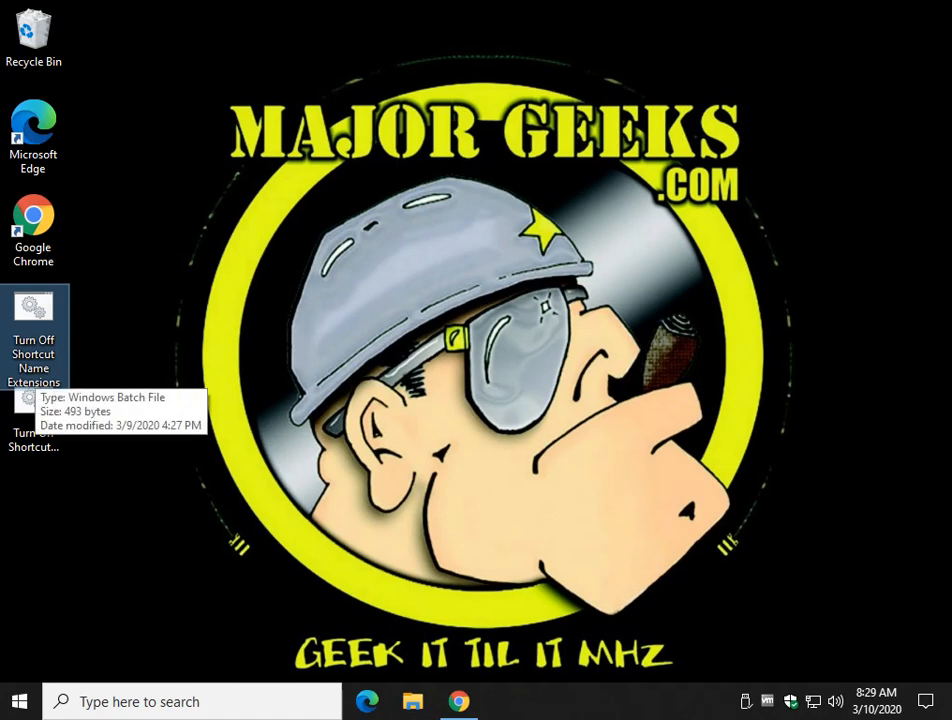
{"action": "right_click", "coordinate": [34, 310]}
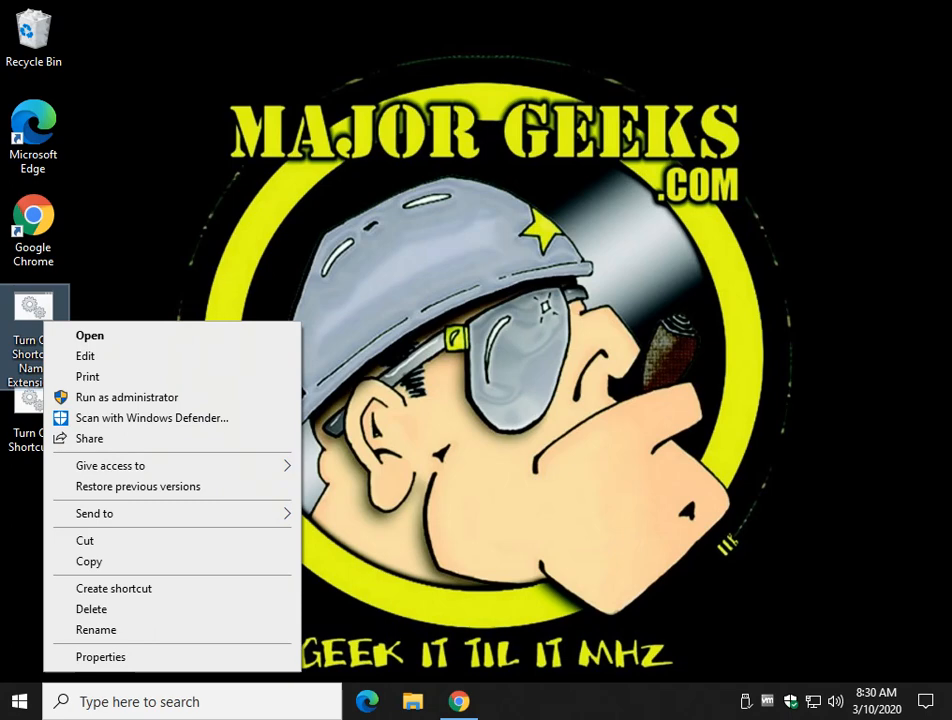
{"action": "mouse_move", "coordinate": [126, 397]}
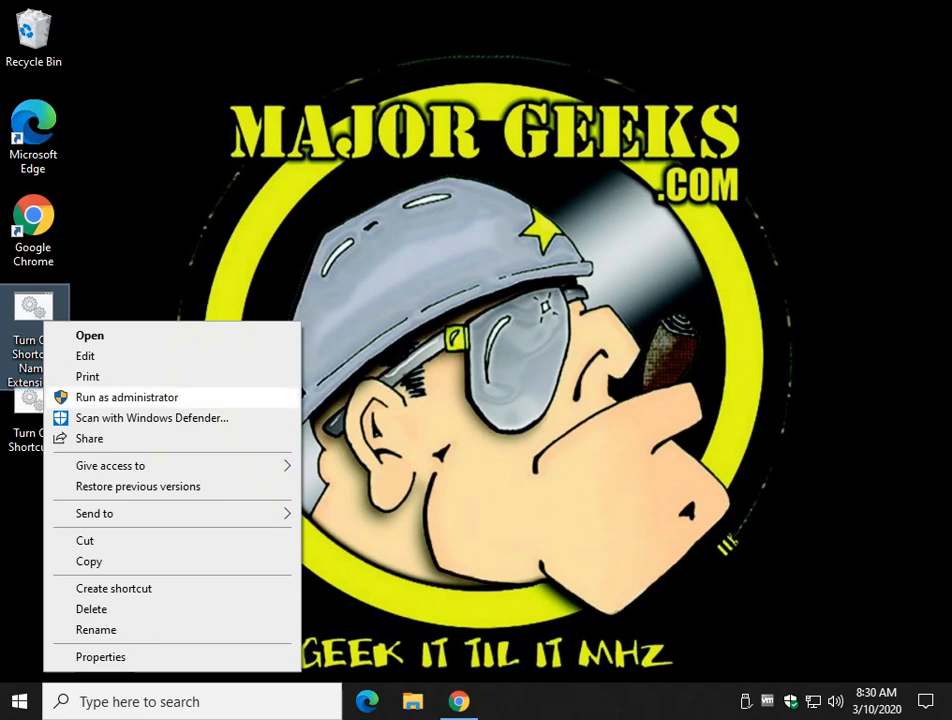
{"action": "left_click", "coordinate": [126, 397]}
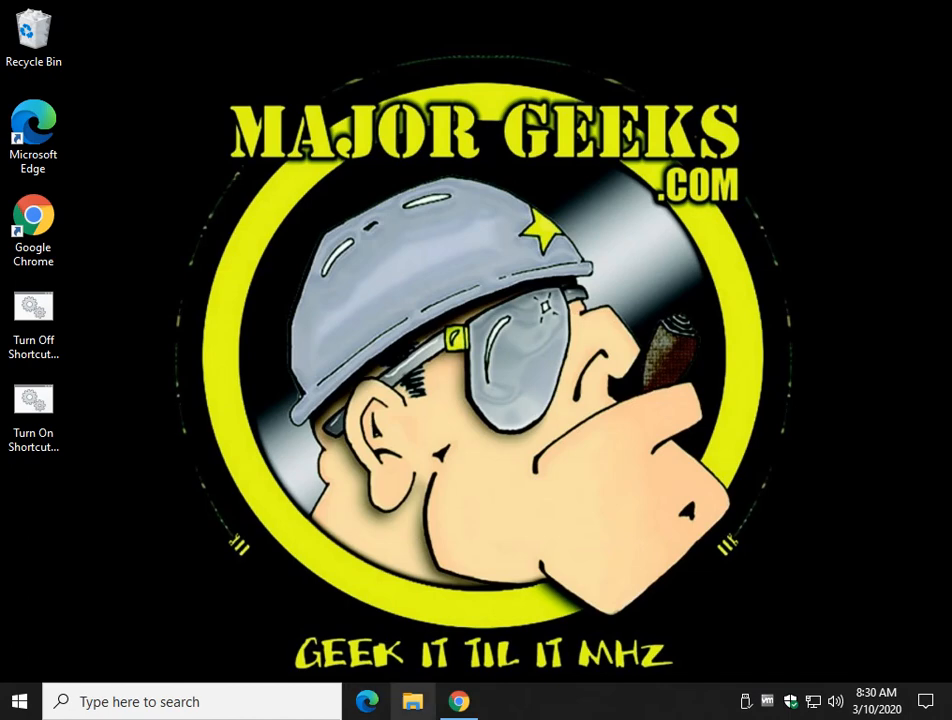
Step: Open File Explorer to make a suffix-free Documents desktop shortcut
{"action": "left_click", "coordinate": [412, 701]}
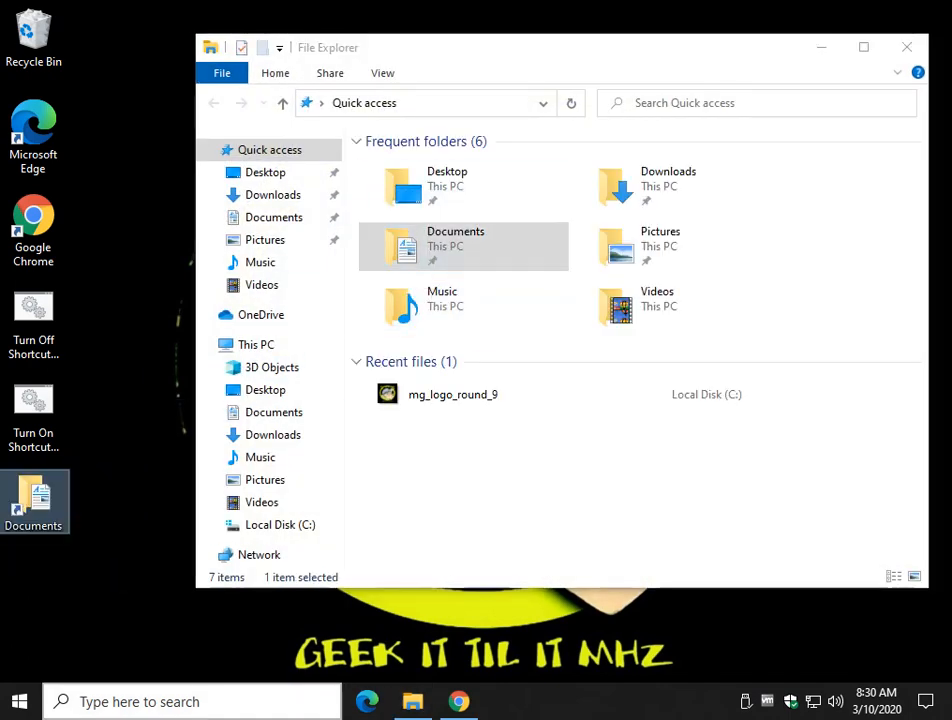
{"action": "mouse_move", "coordinate": [34, 500]}
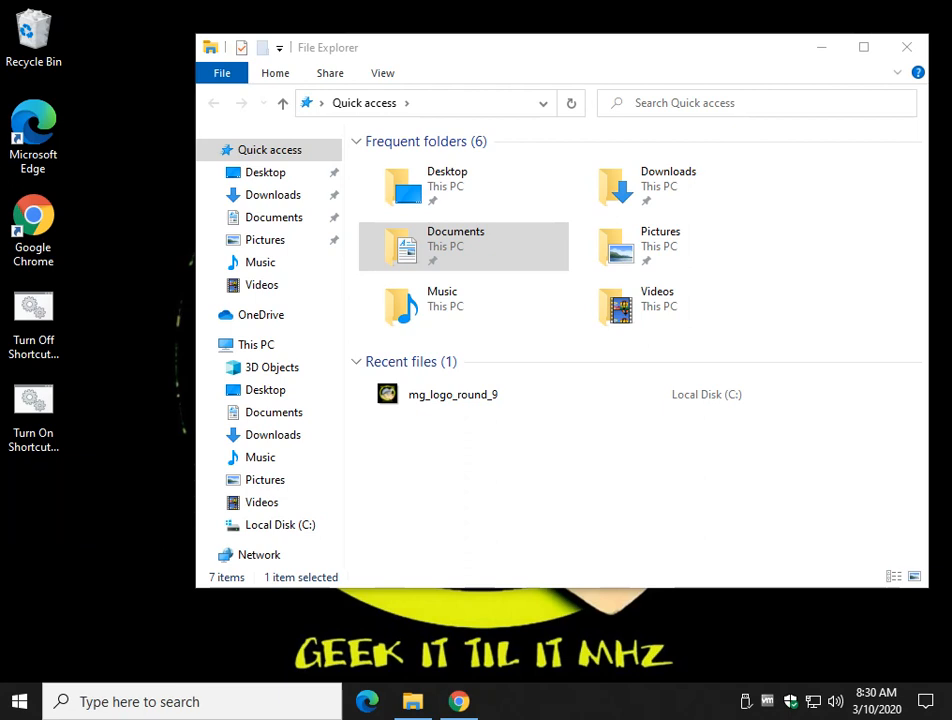
Step: Run 'Turn On Shortcut Name Extensions', then bring Chrome back from the taskbar
{"action": "left_click", "coordinate": [33, 405]}
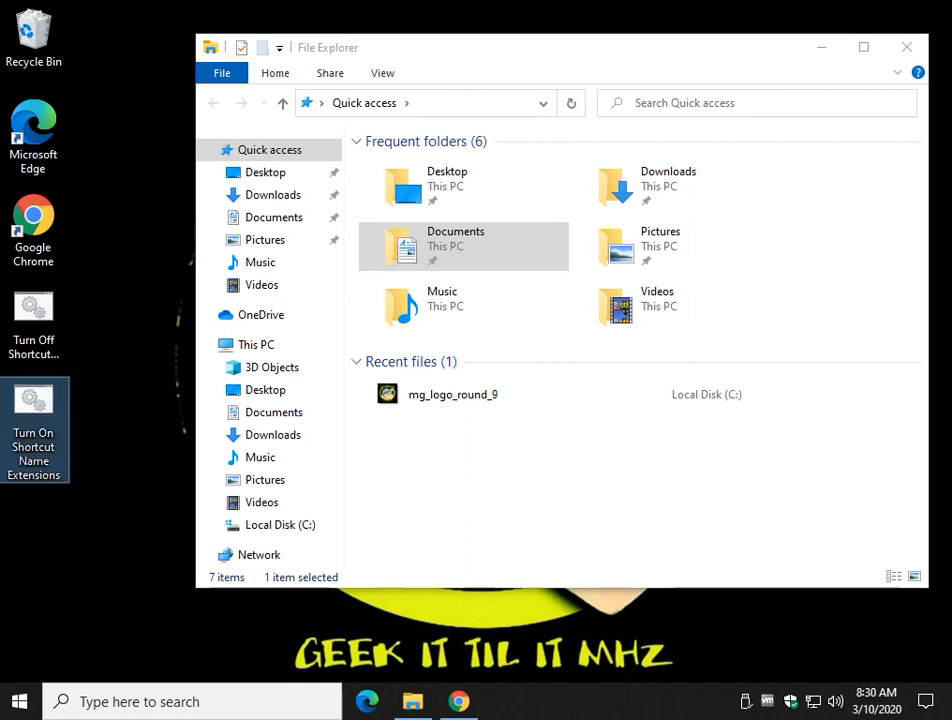
{"action": "mouse_move", "coordinate": [33, 400]}
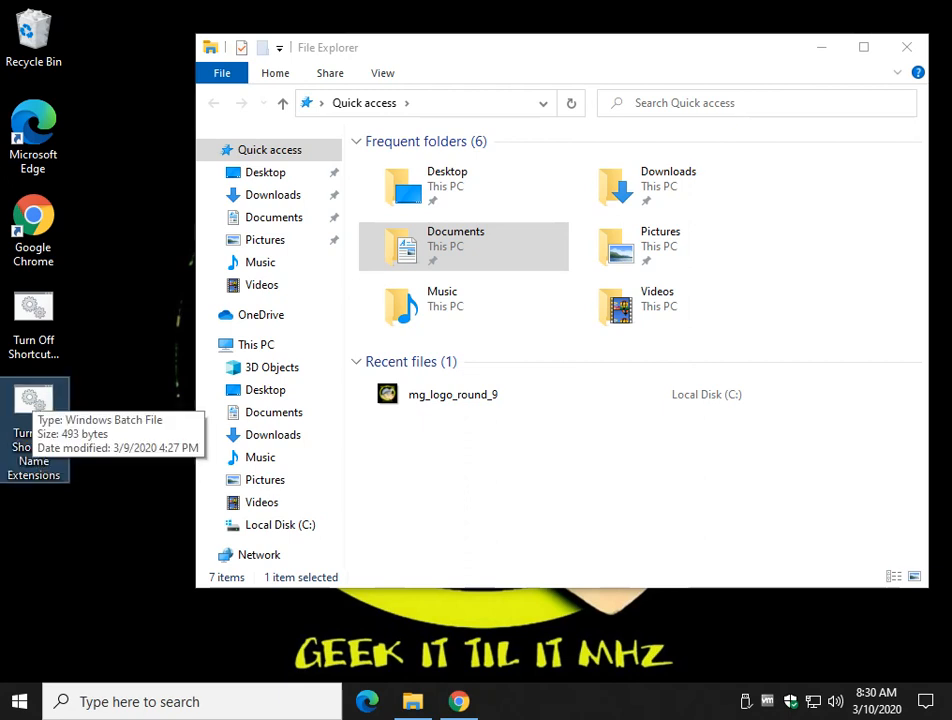
{"action": "double_click", "coordinate": [33, 399]}
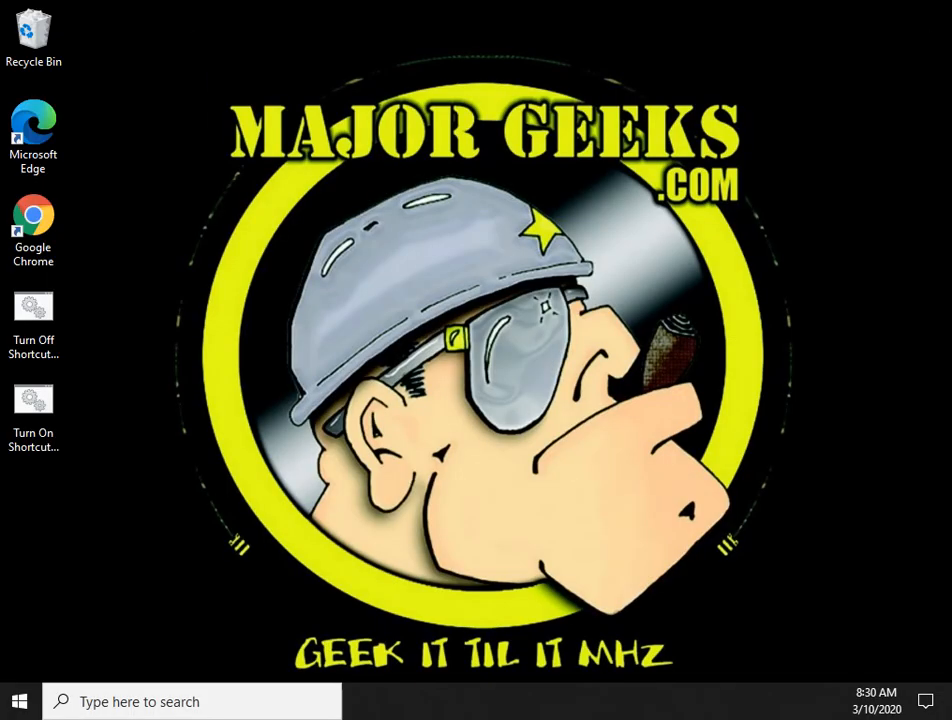
{"action": "left_click", "coordinate": [33, 410]}
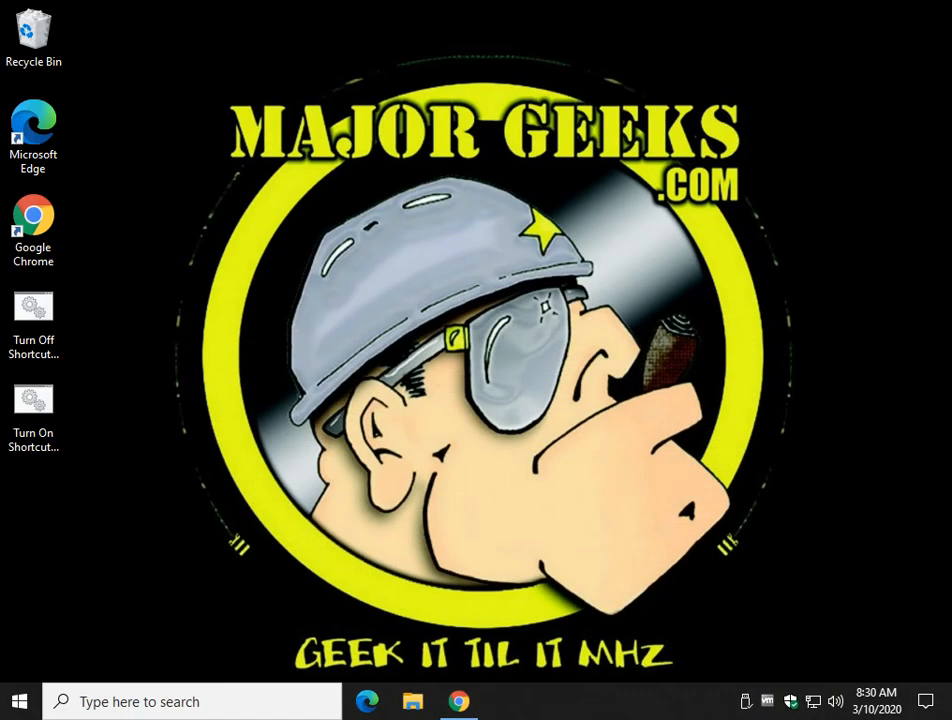
{"action": "left_click", "coordinate": [412, 701]}
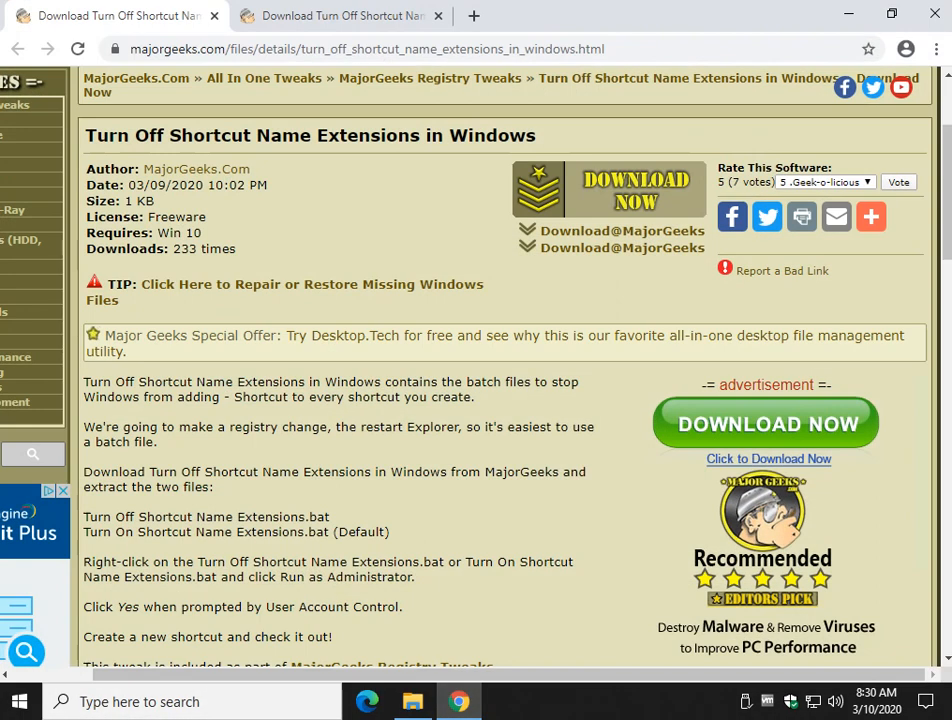
Step: Scroll through the MajorGeeks shortcut-name tweak download page and its instructions
{"action": "scroll", "scroll_direction": "down", "scroll_amount": 3}
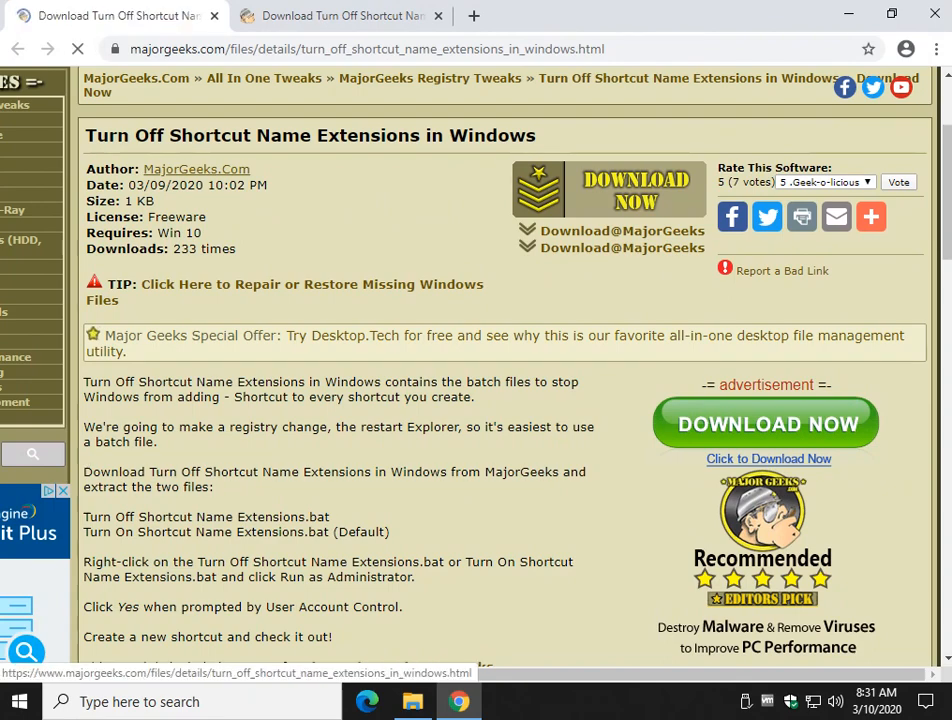
{"action": "scroll", "scroll_direction": "down", "scroll_amount": 3}
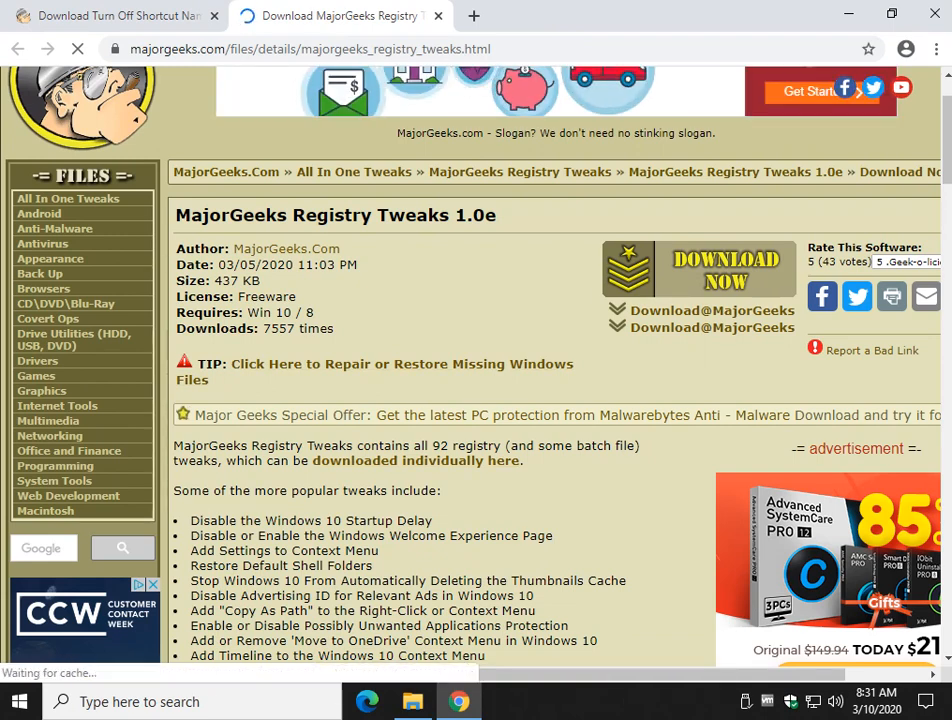
Step: Scroll down the Registry Tweaks 1.0e page to its tweak list and video
{"action": "scroll", "scroll_direction": "down", "scroll_amount": 3}
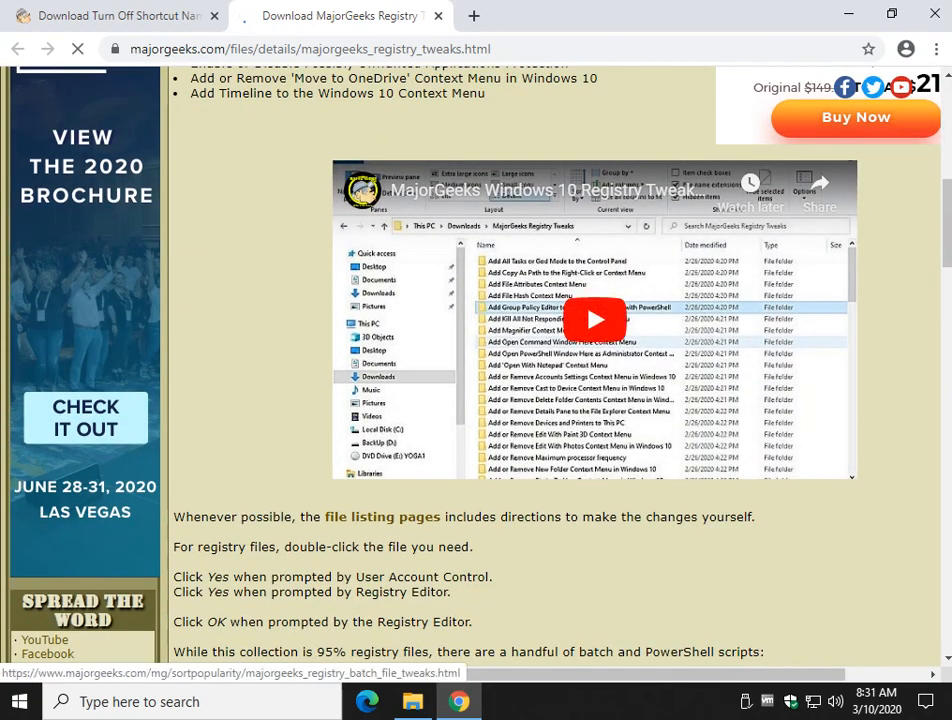